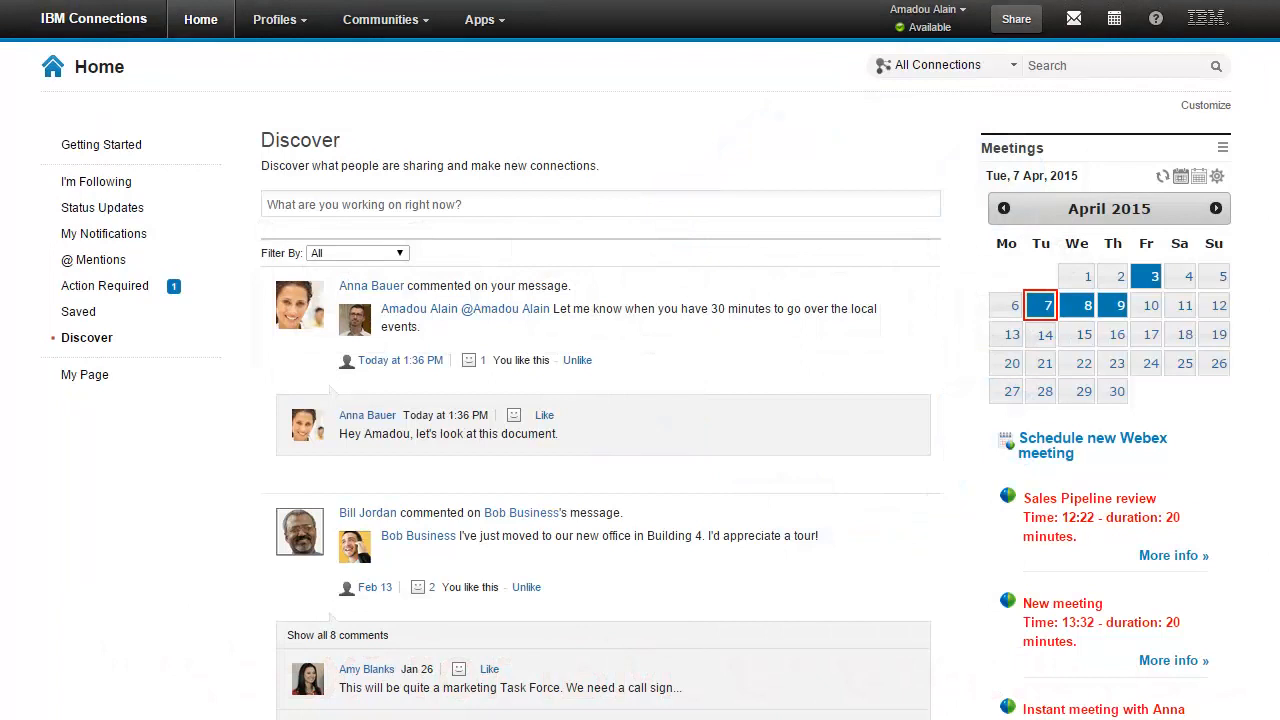
mouse_move(1242, 382)
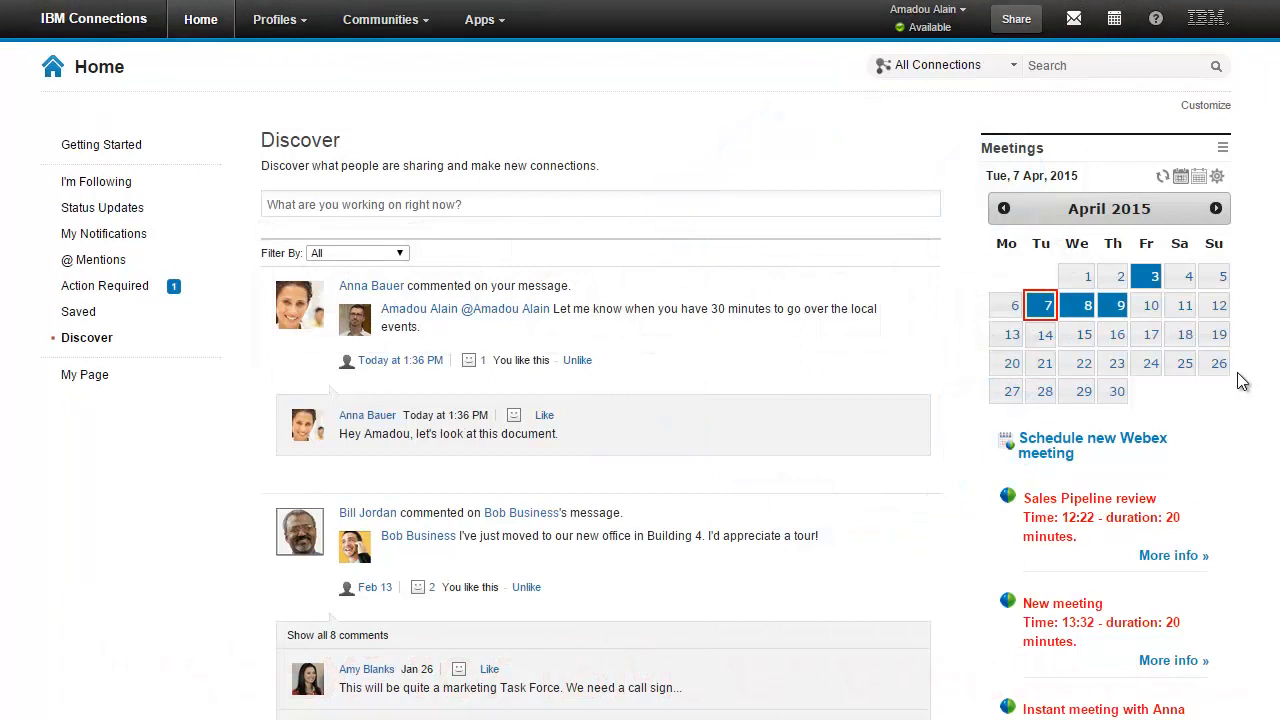
mouse_move(1087, 316)
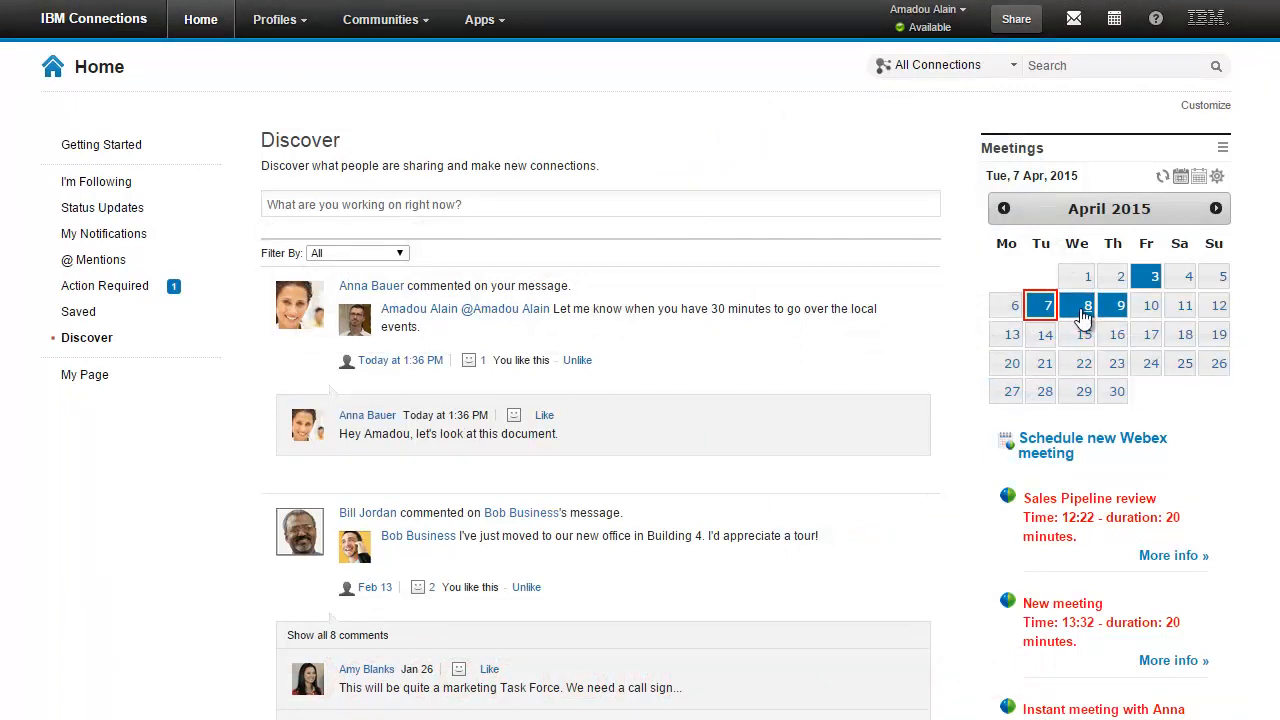
click(1150, 305)
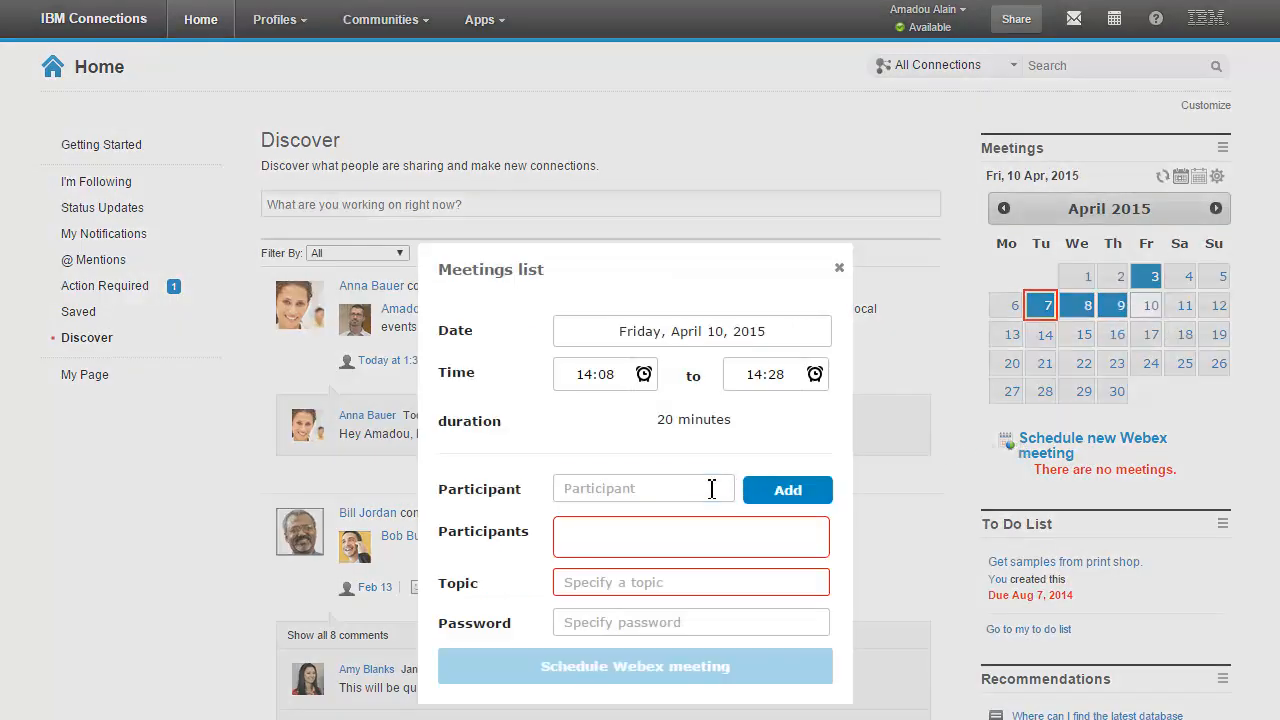
text(Ted Amado)
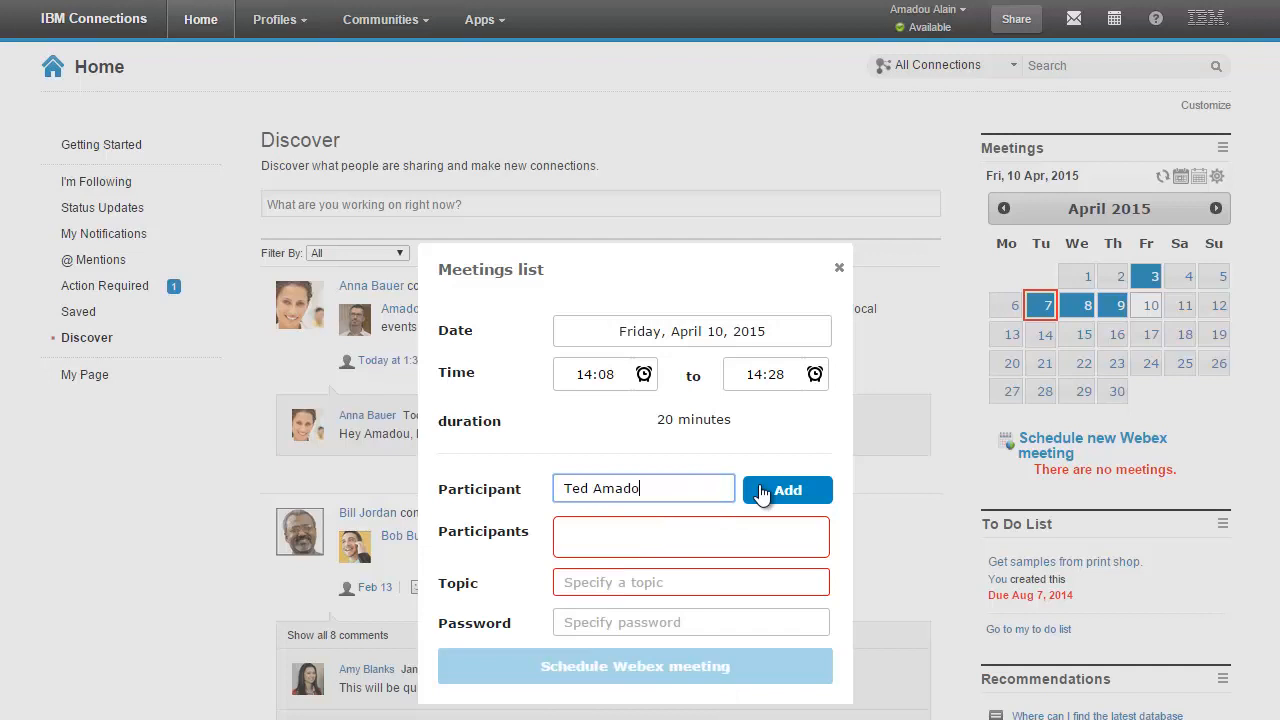
click(787, 490)
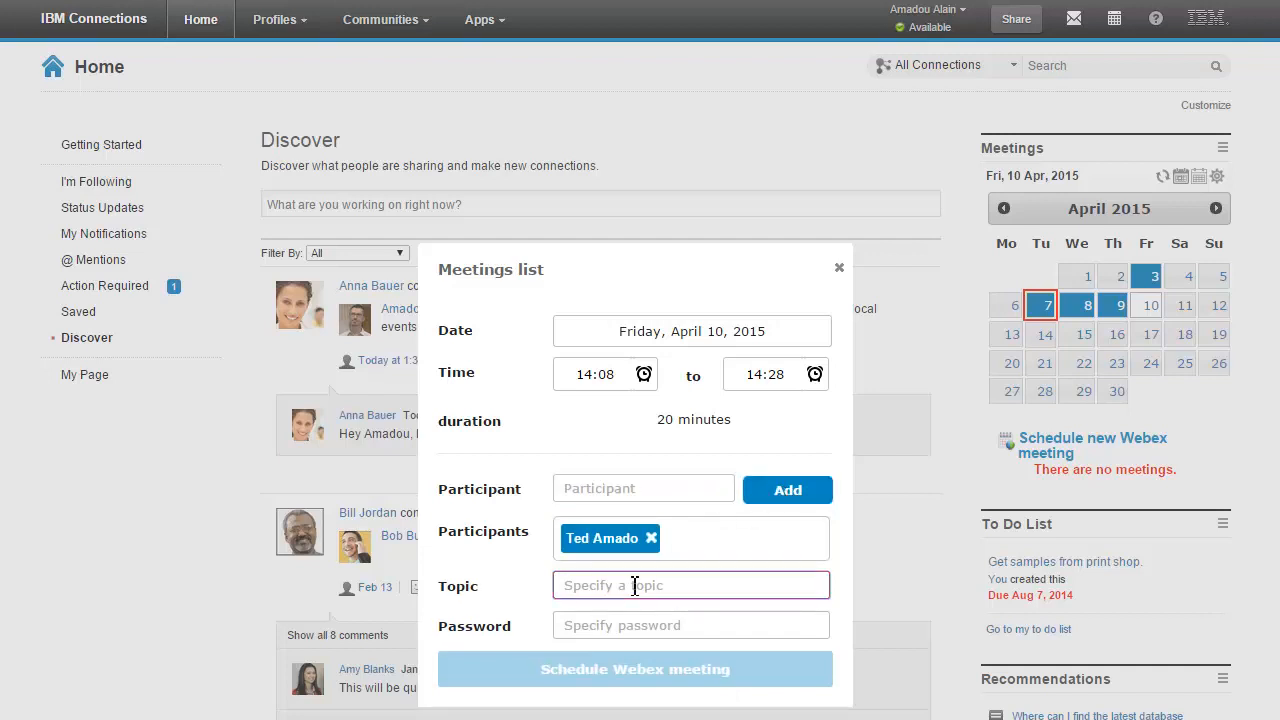
text(New meeting)
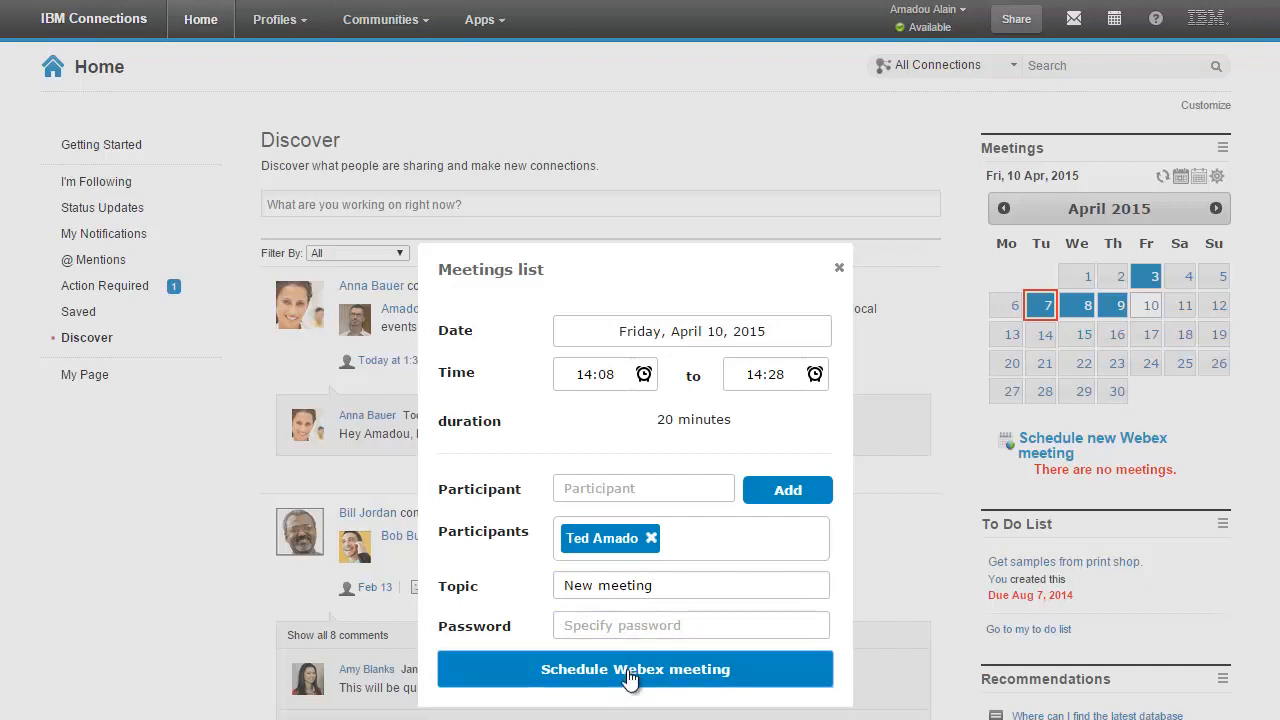
click(634, 669)
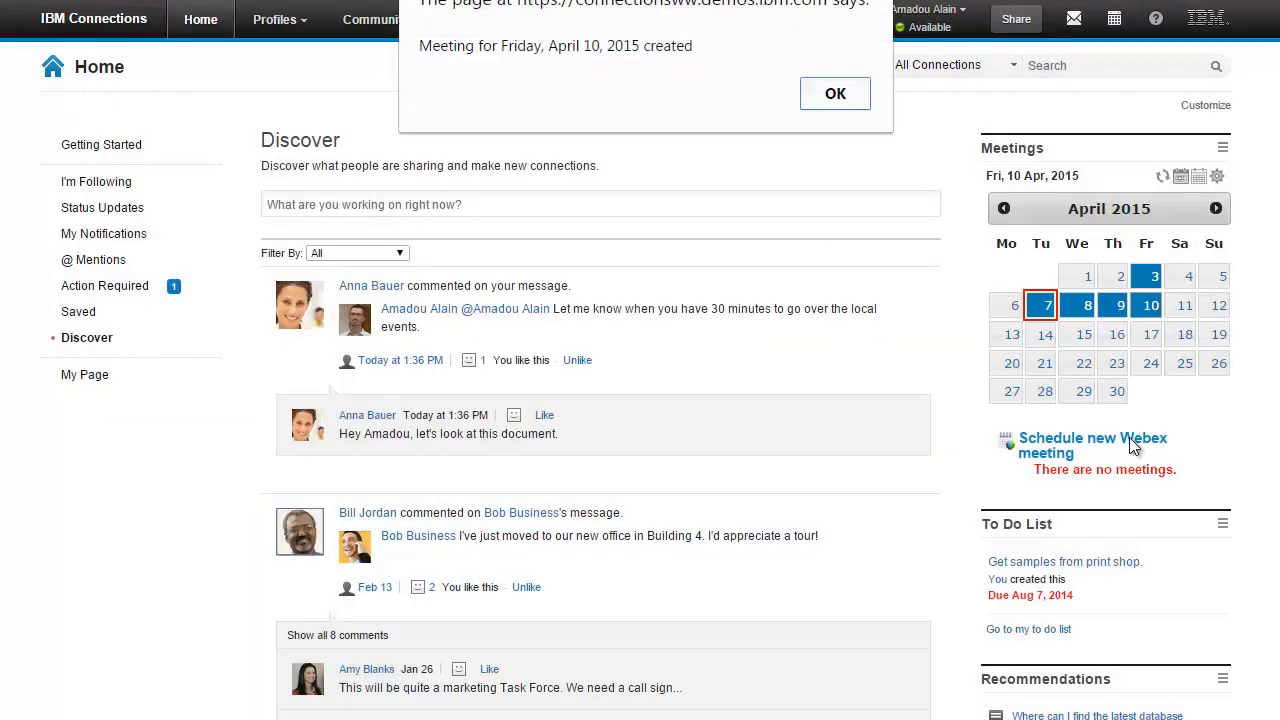
Dismiss the confirmation, then share the Microsoft Word flyer in the instant meeting.
click(835, 93)
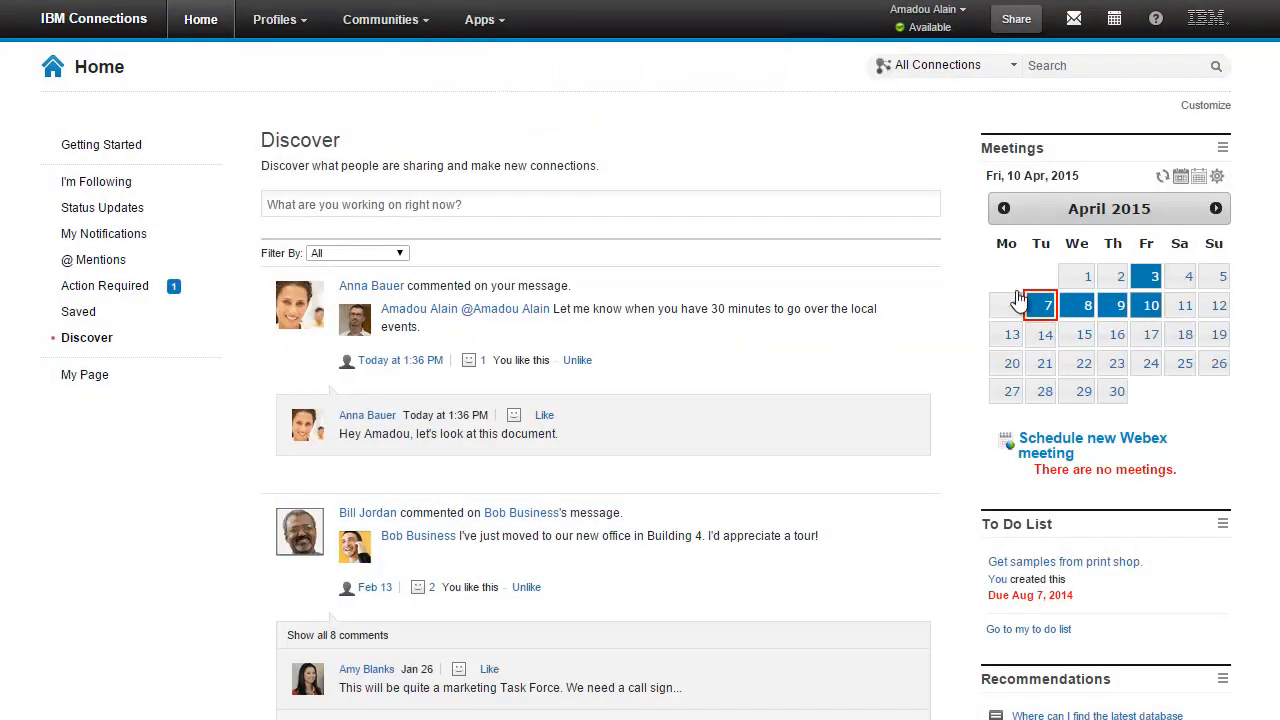
click(1040, 305)
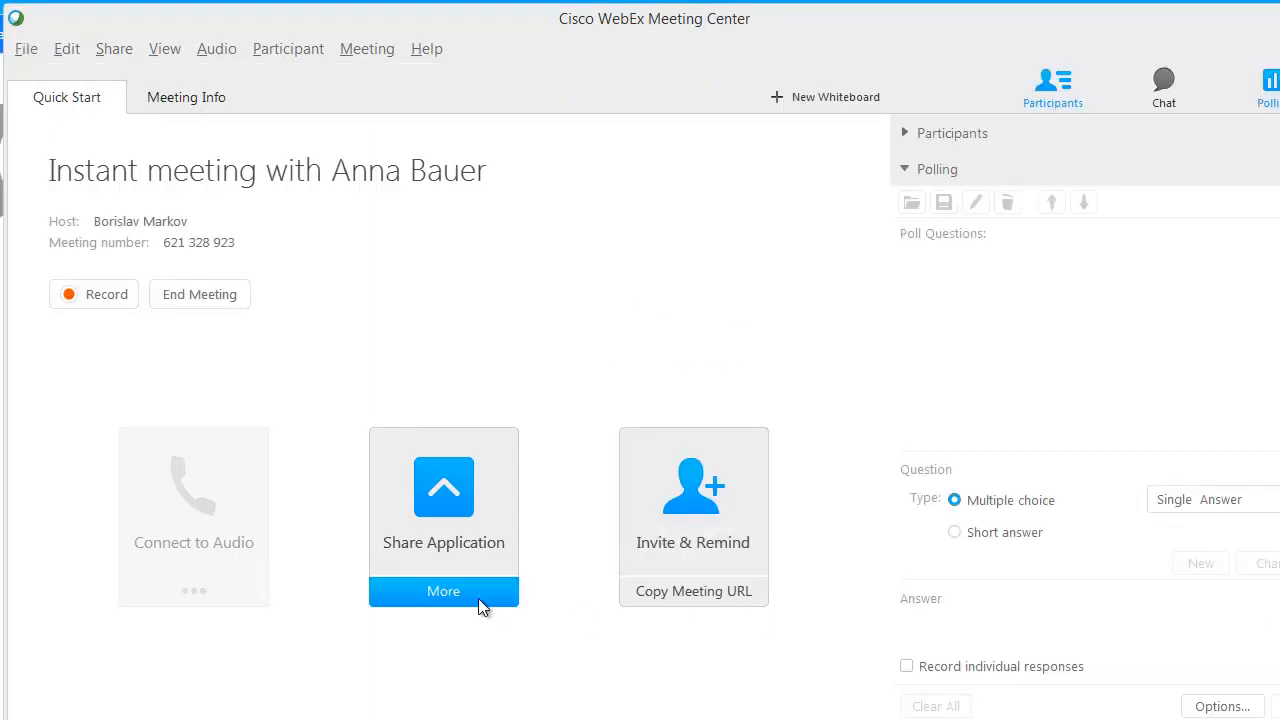
click(443, 591)
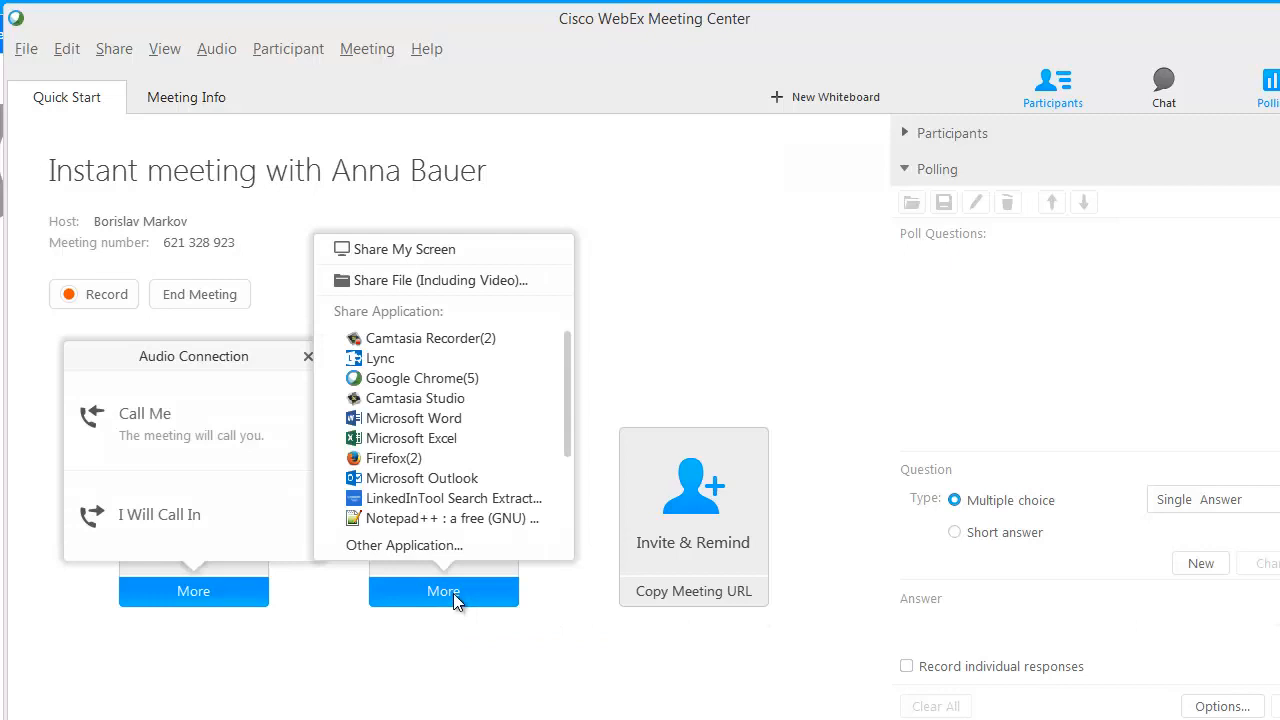
mouse_move(440, 438)
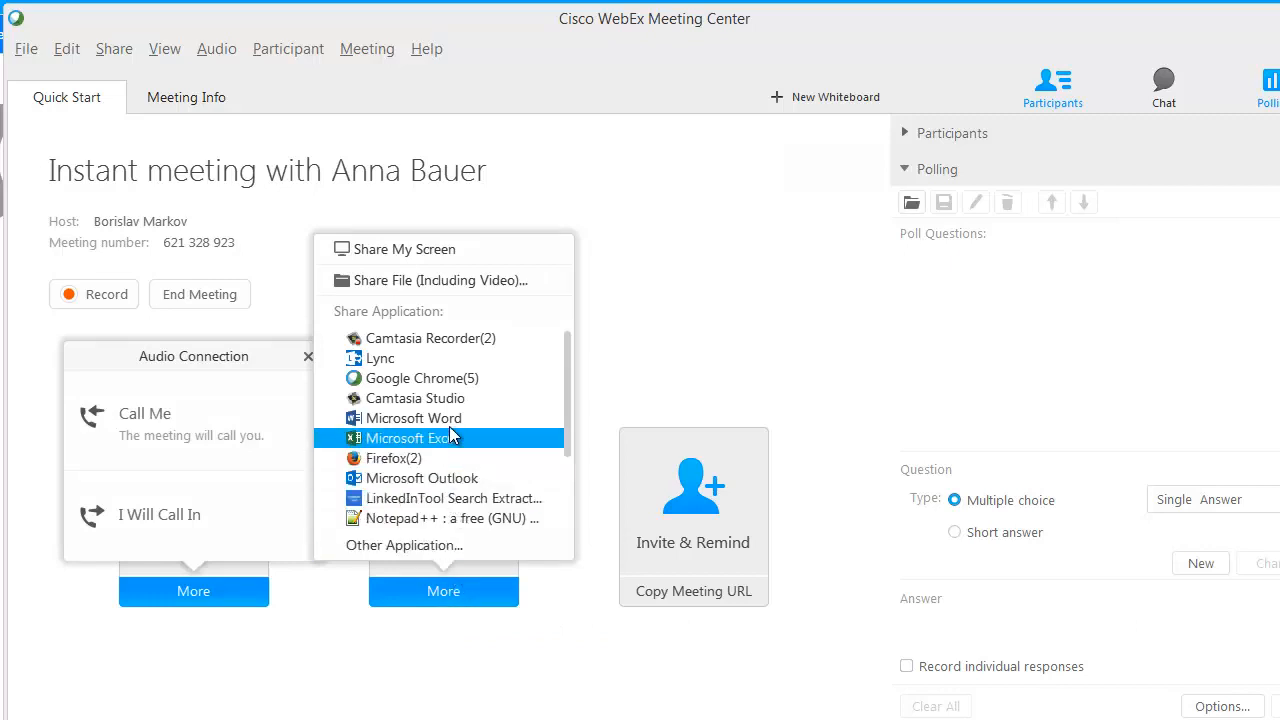
click(414, 418)
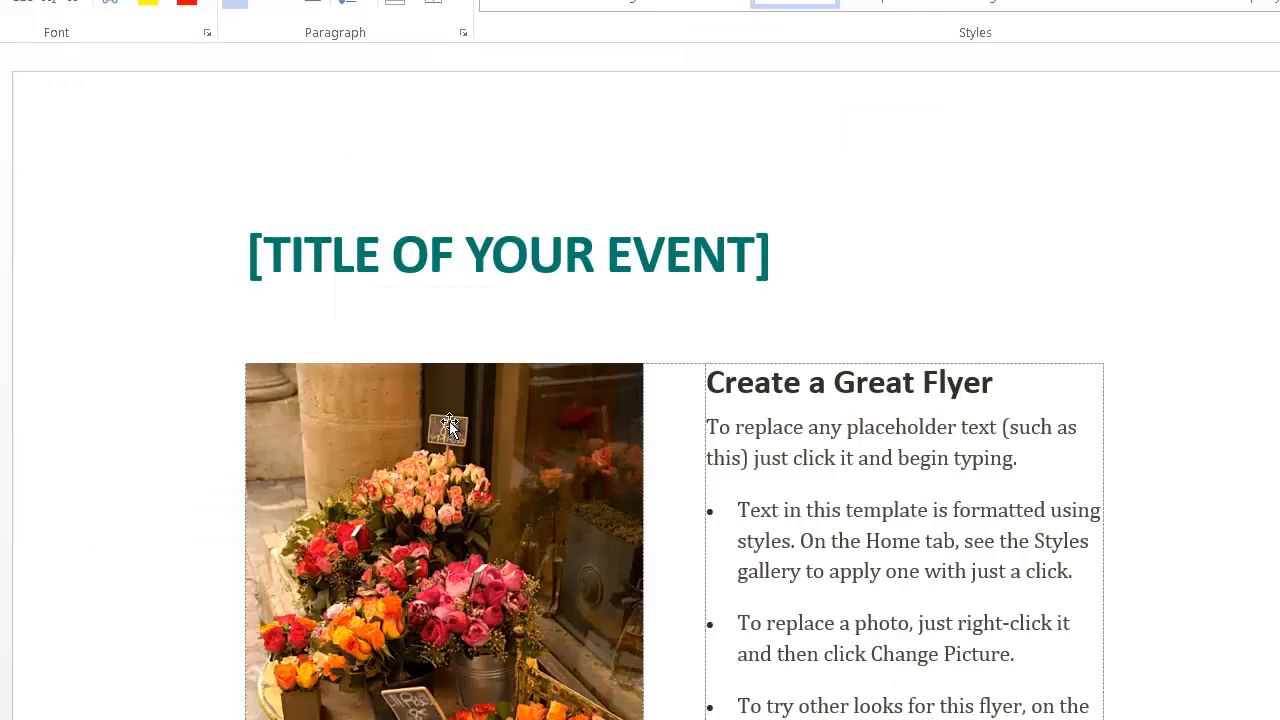
click(508, 254)
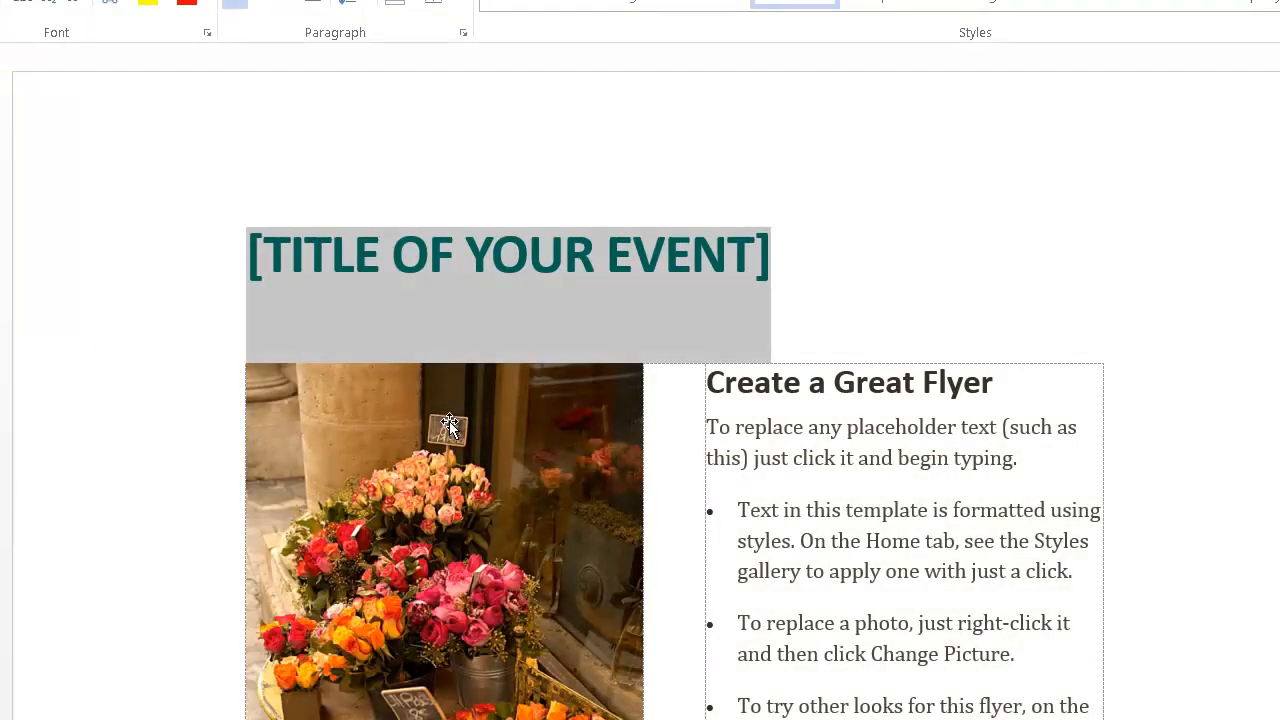